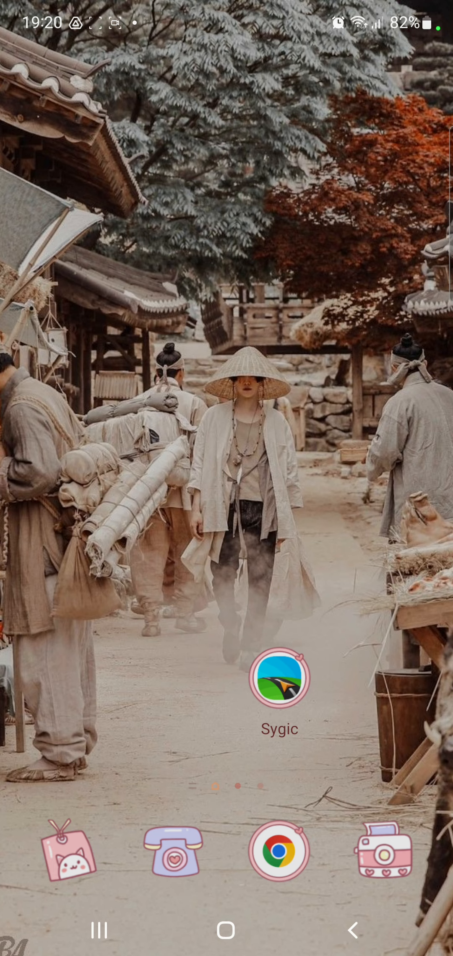
Launch Sygic from the Android home screen to show its globe map.
left_click(279, 677)
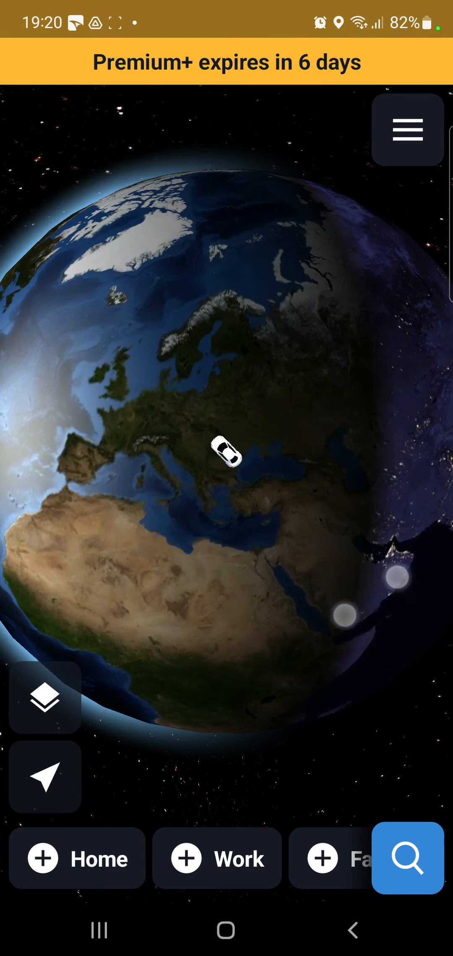
Go through the main menu into Sygic's Settings to reach View & Units.
left_click(407, 129)
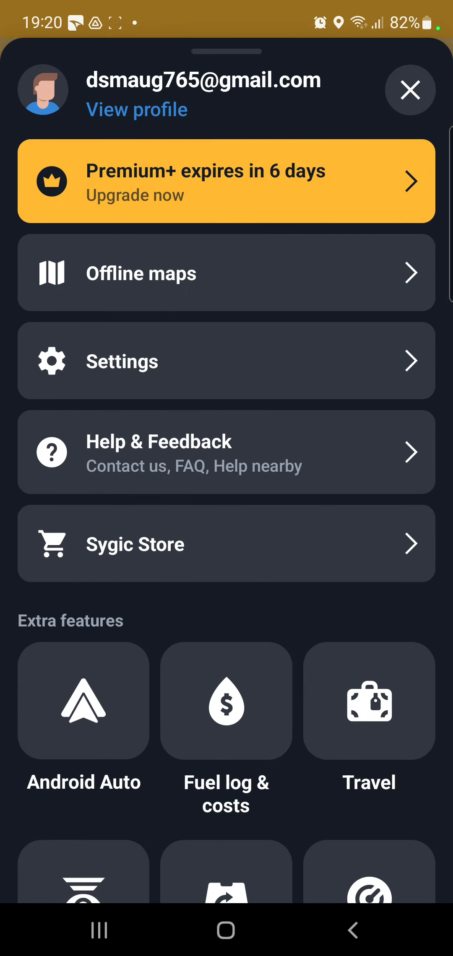
left_click(226, 360)
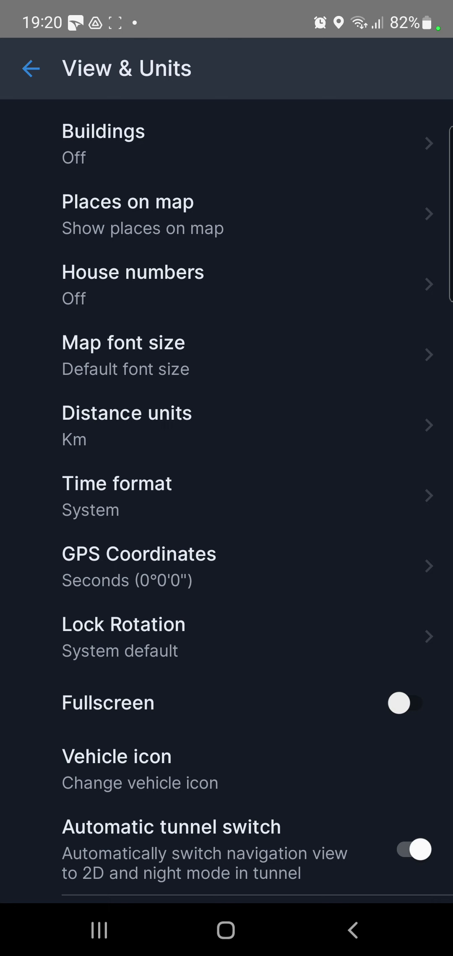
left_click(409, 850)
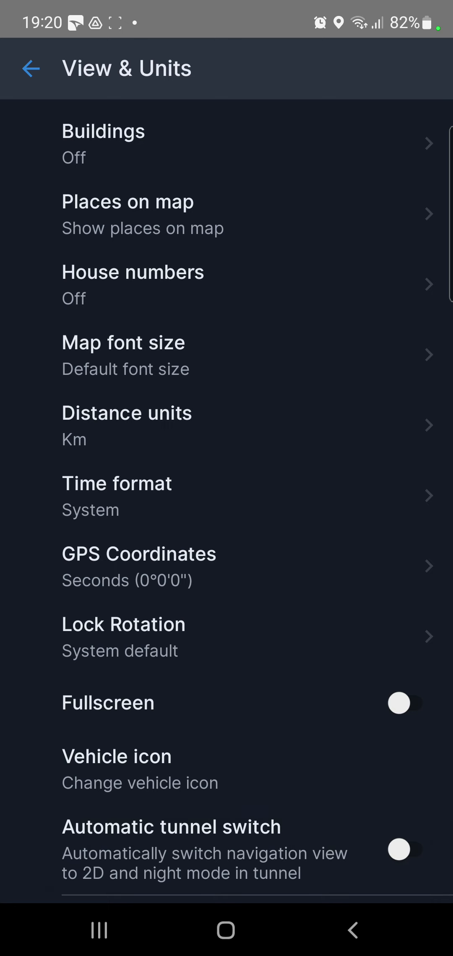
left_click(408, 850)
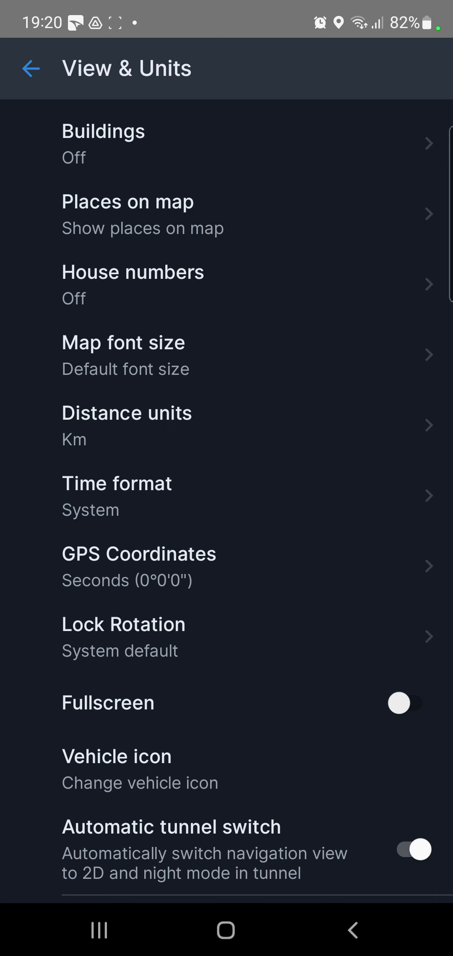